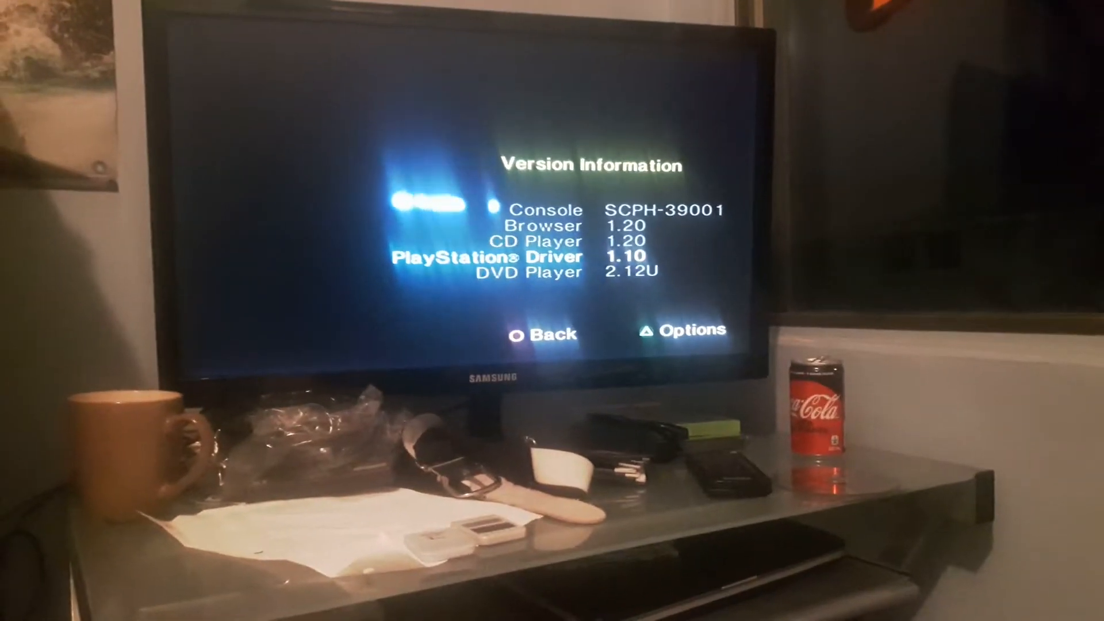
- Back out of the SCPH-39001 Version Information screen to the Browser / System Configuration menu
left_click(540, 333)
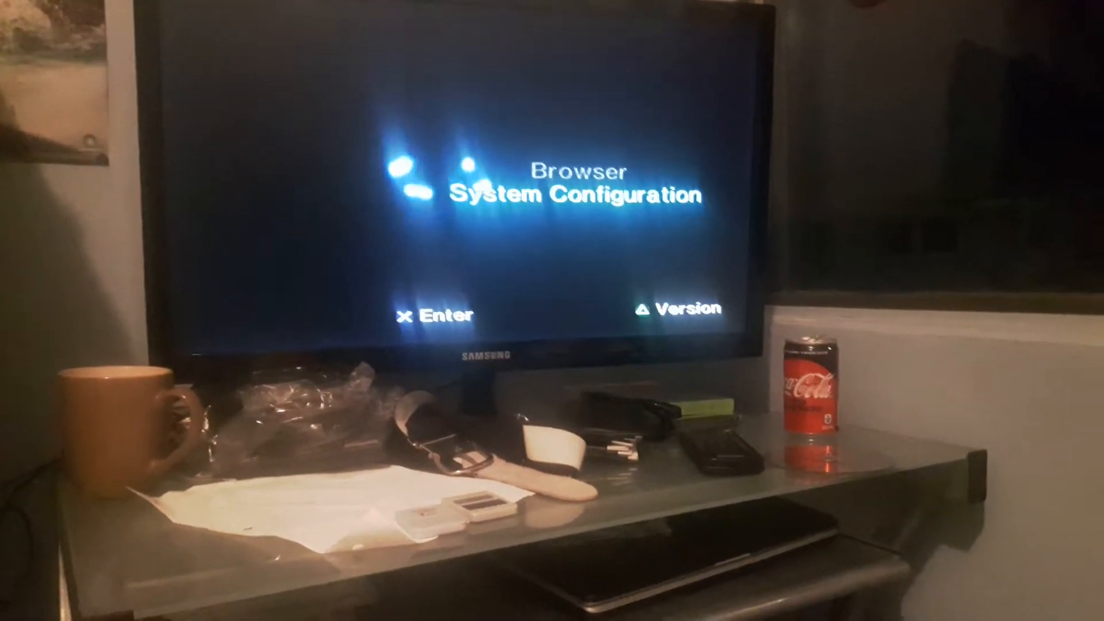